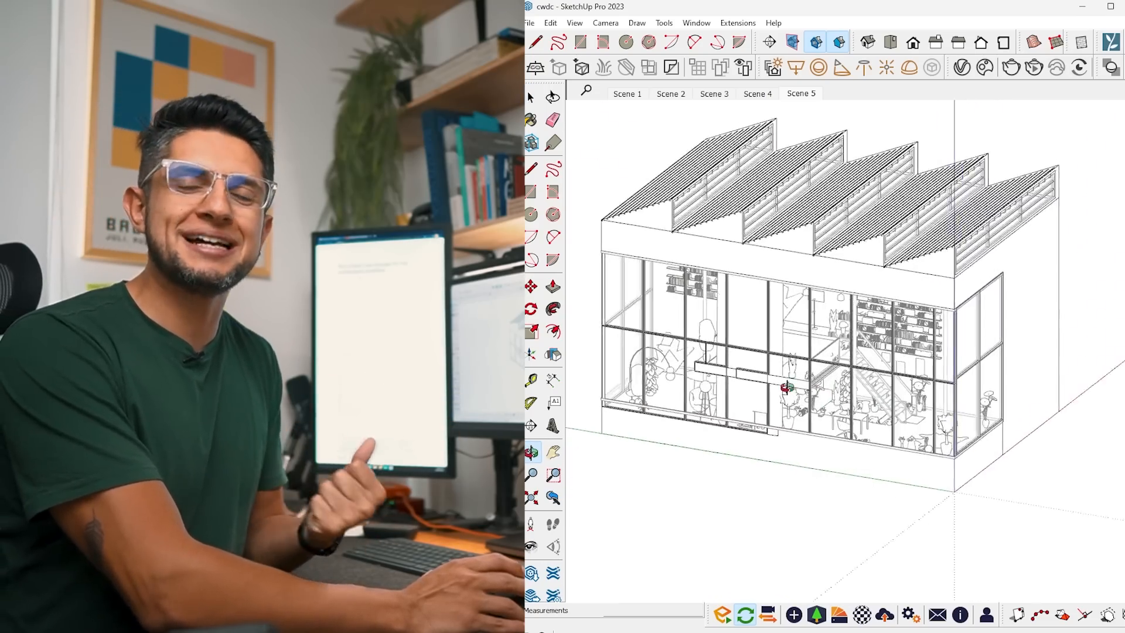
scroll(down, 3)
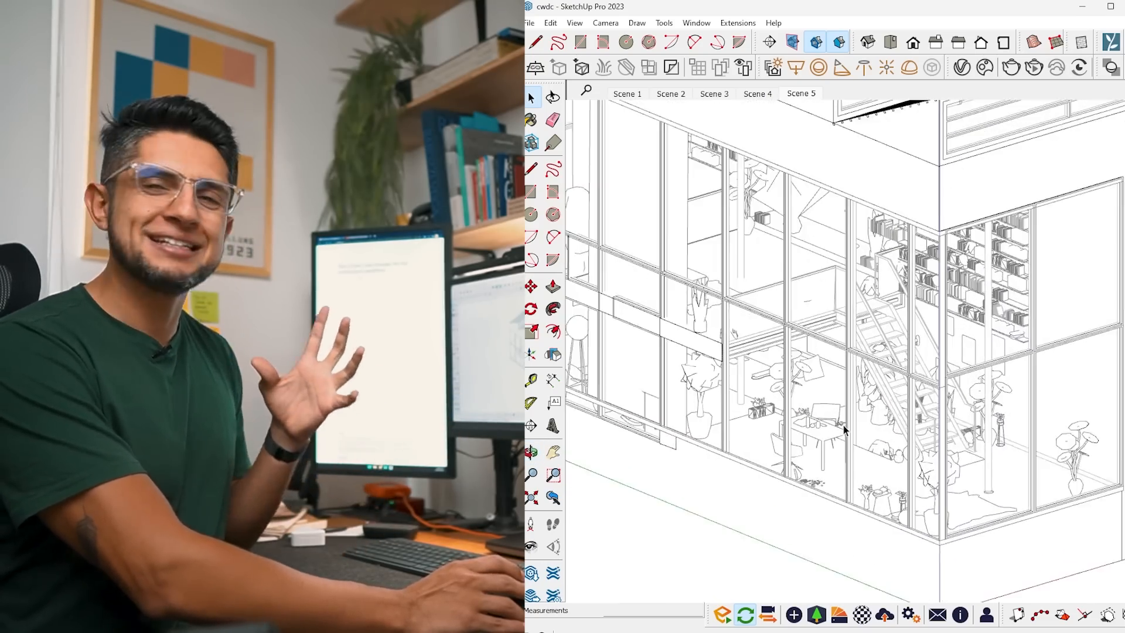